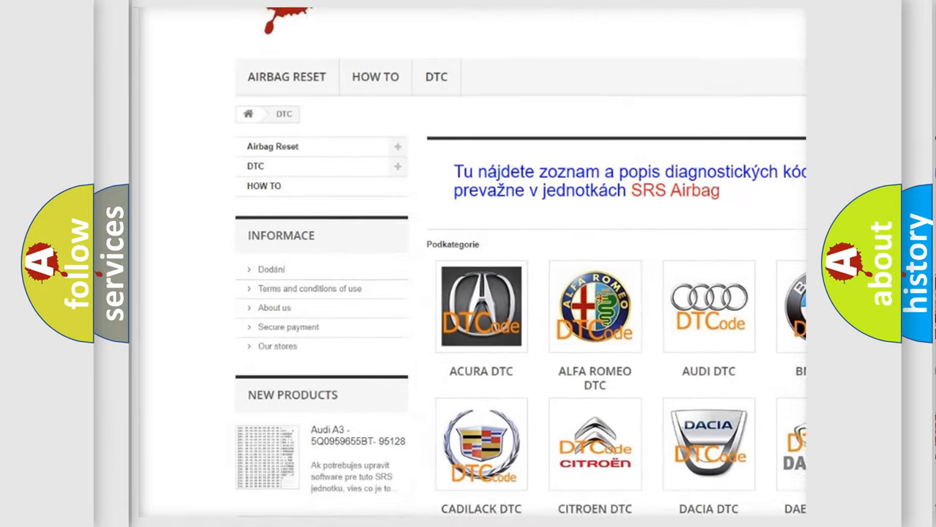
{"action": "scroll", "scroll_direction": "down", "scroll_amount": 3}
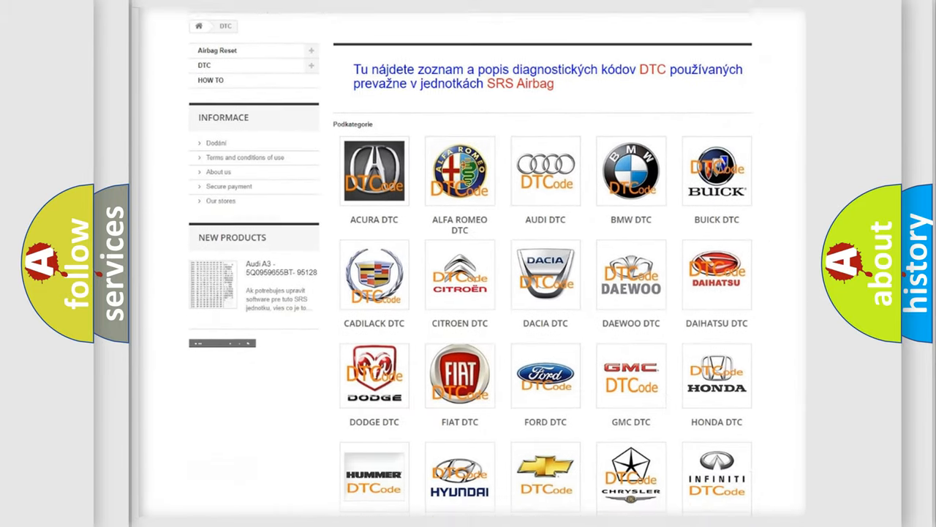
{"action": "scroll", "scroll_direction": "down", "scroll_amount": 3}
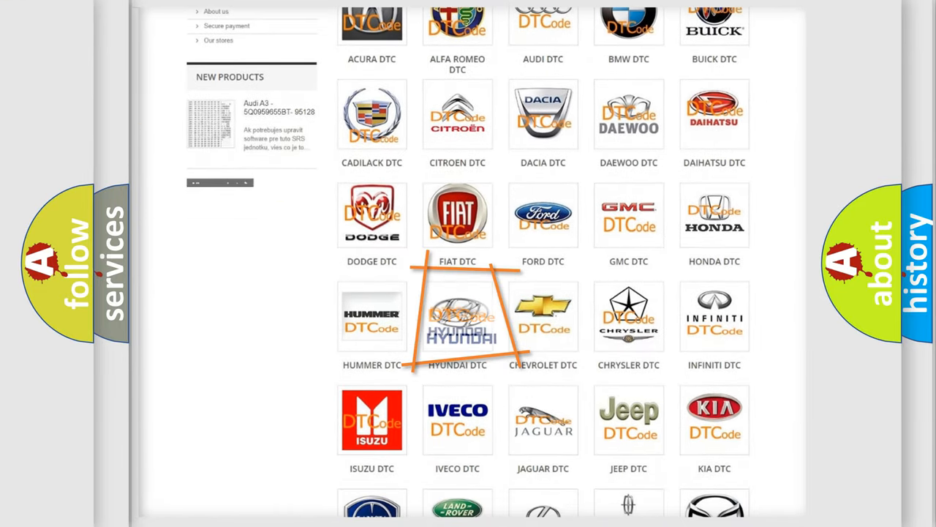